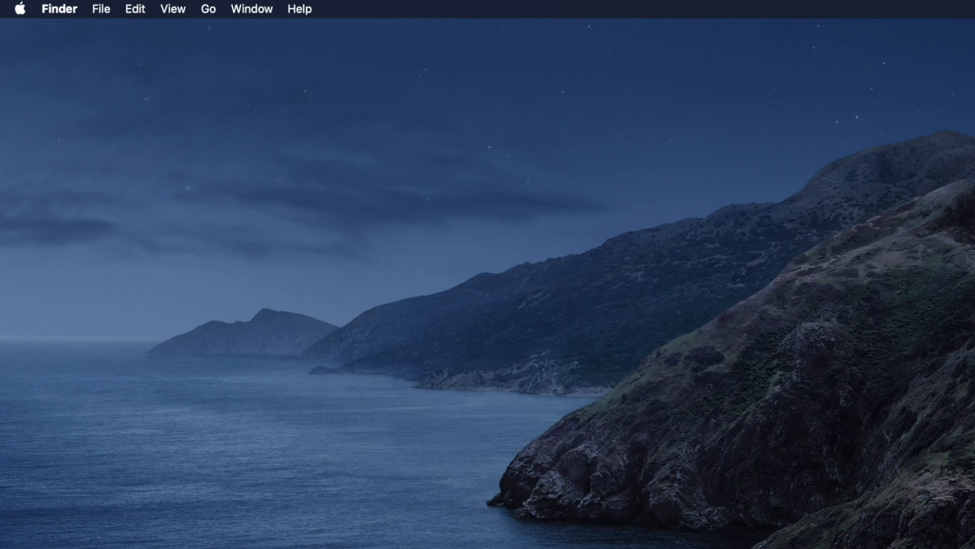
mouse_move(385, 357)
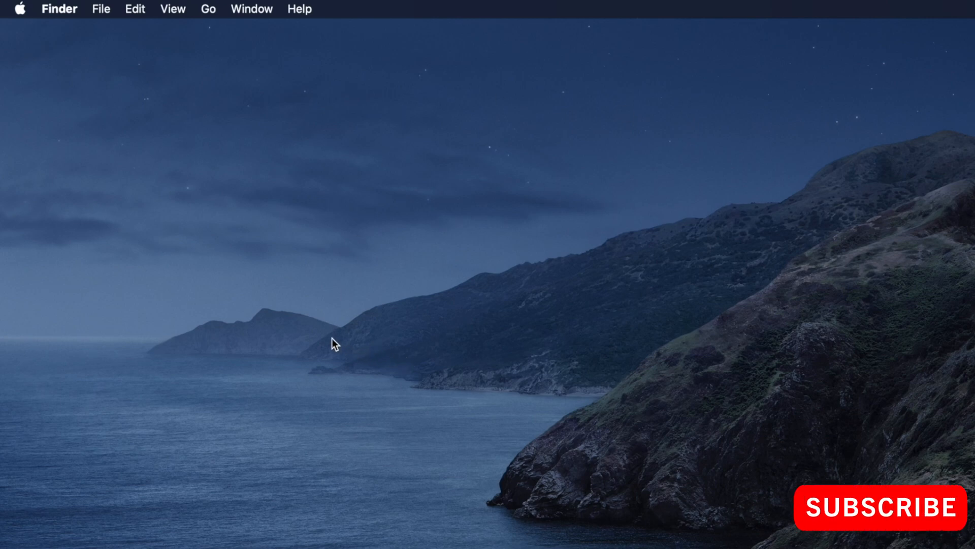
mouse_move(19, 17)
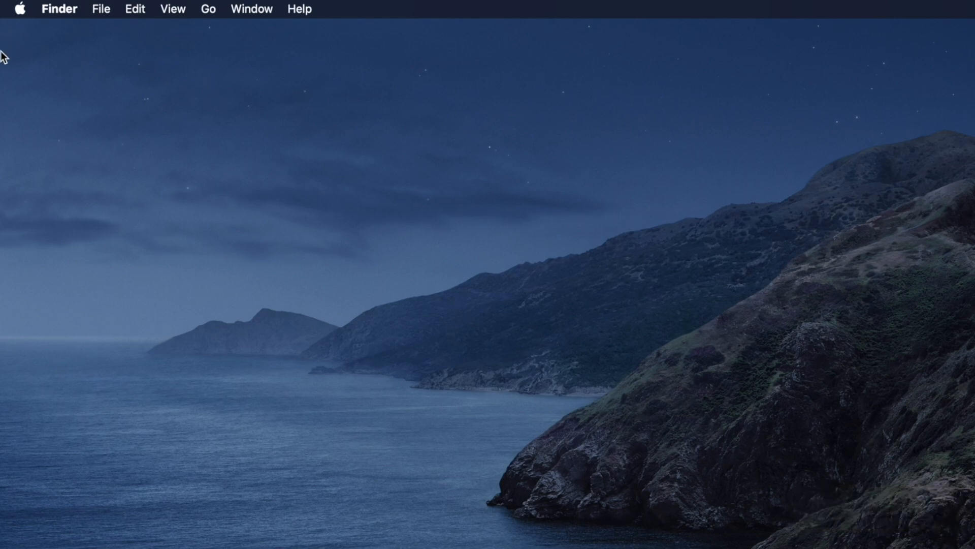
mouse_move(13, 15)
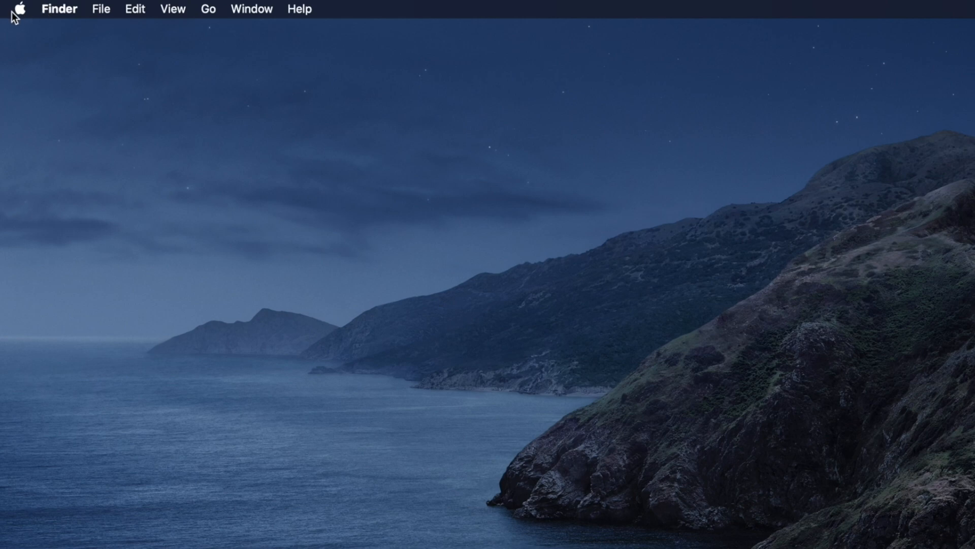
mouse_move(16, 30)
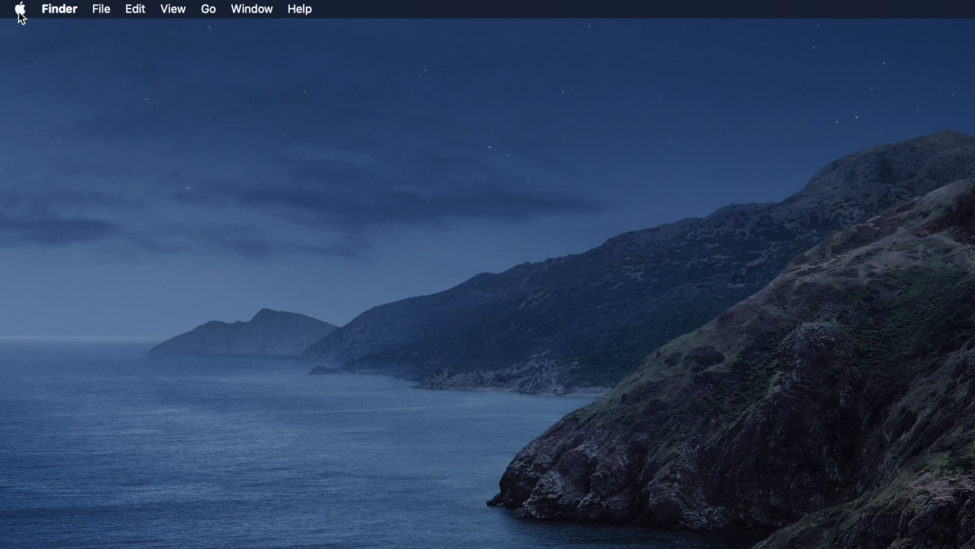
Step: Open the Apple menu from the Finder menu bar
left_click(20, 9)
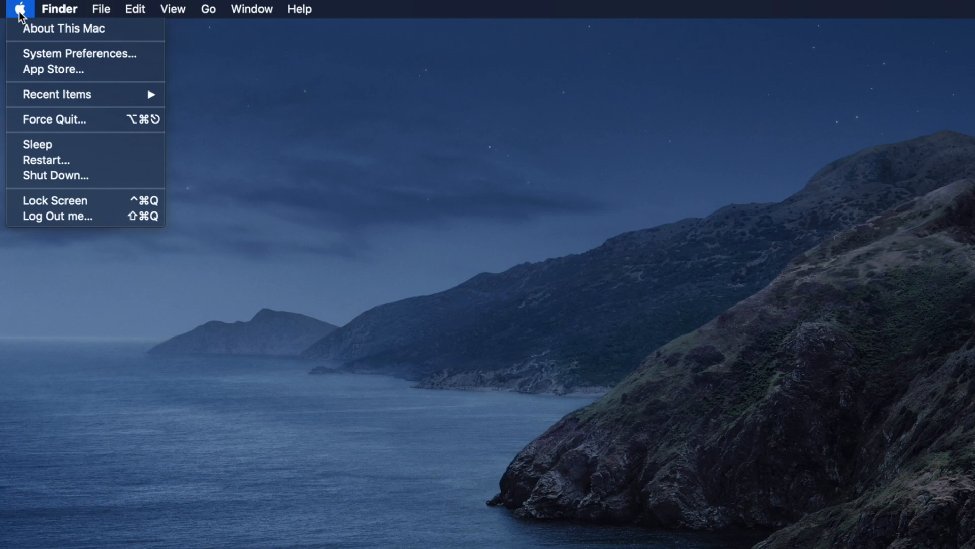
mouse_move(64, 28)
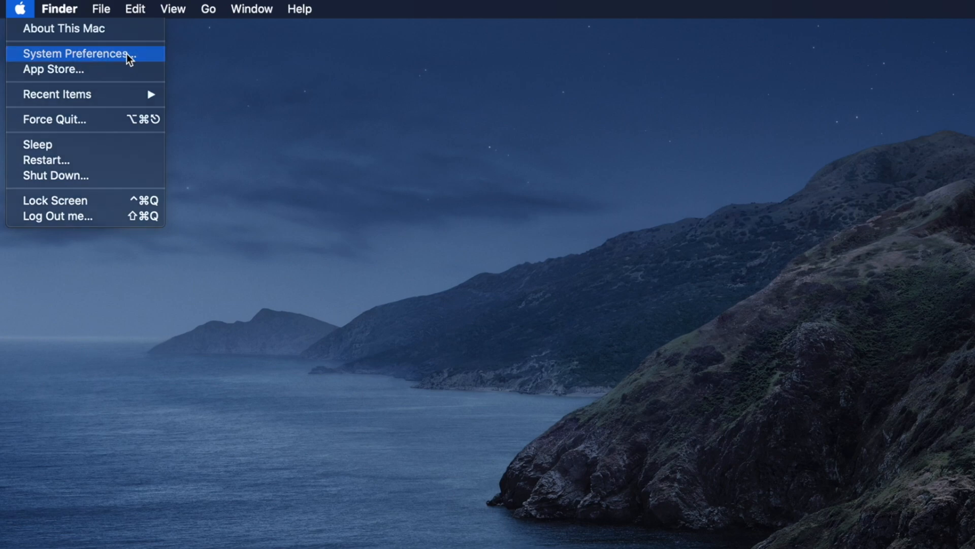
Step: Launch System Preferences and bring up its full grid of preference panes
left_click(76, 53)
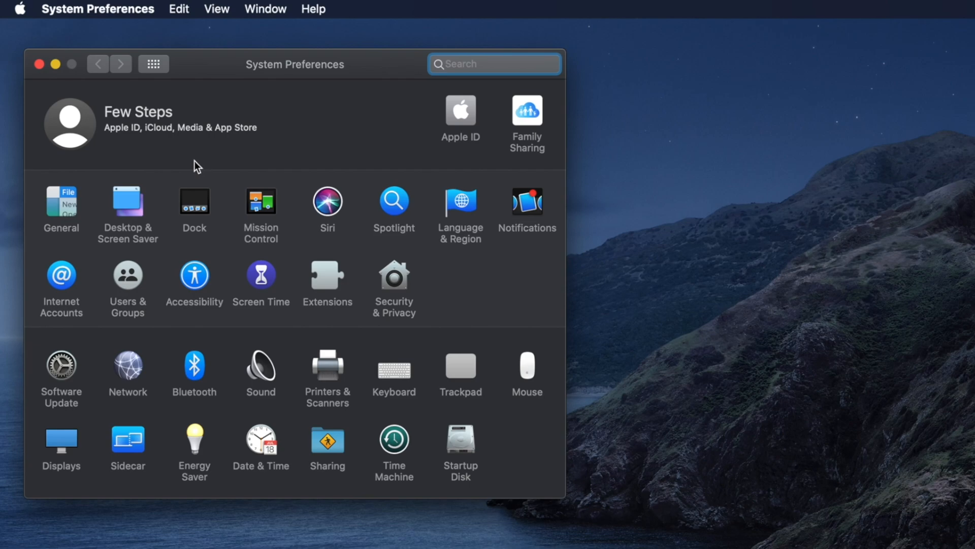
mouse_move(148, 272)
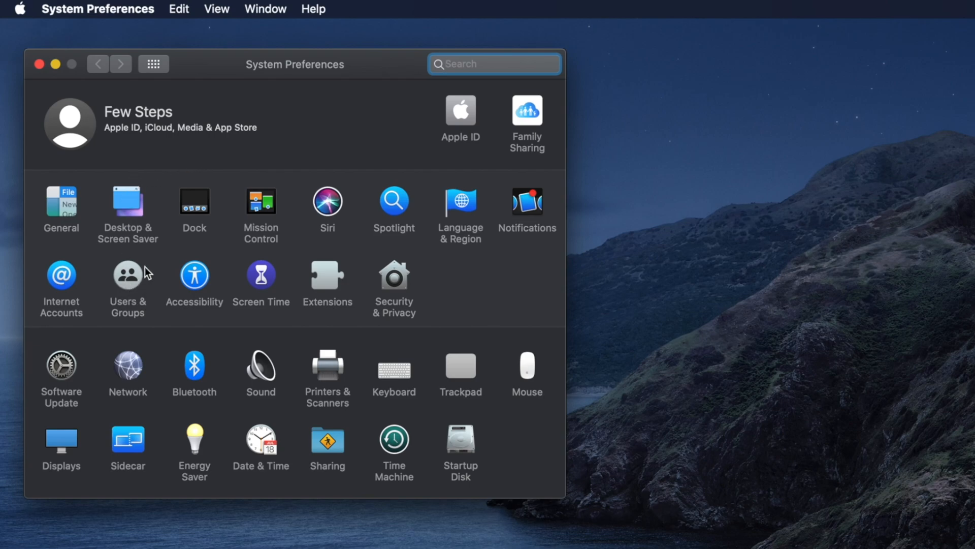
mouse_move(467, 164)
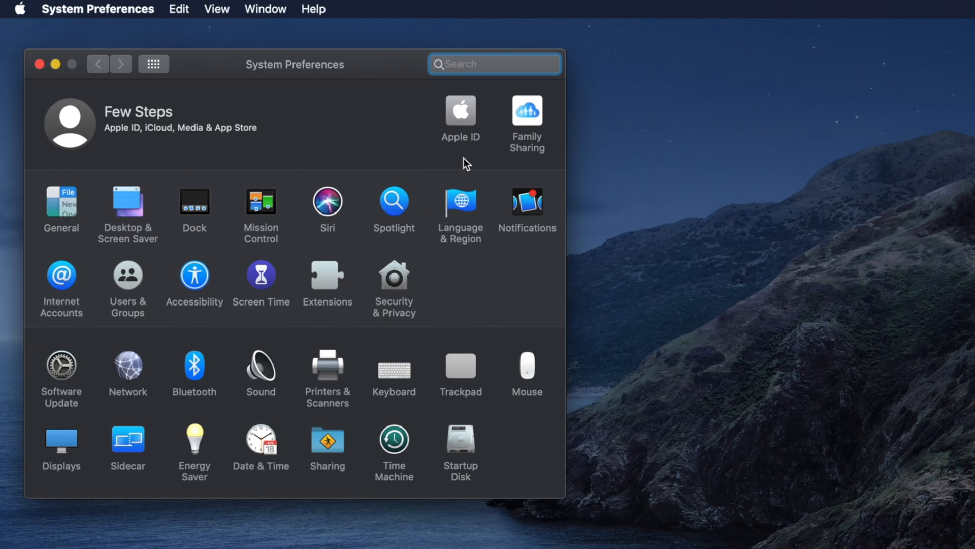
left_click(494, 64)
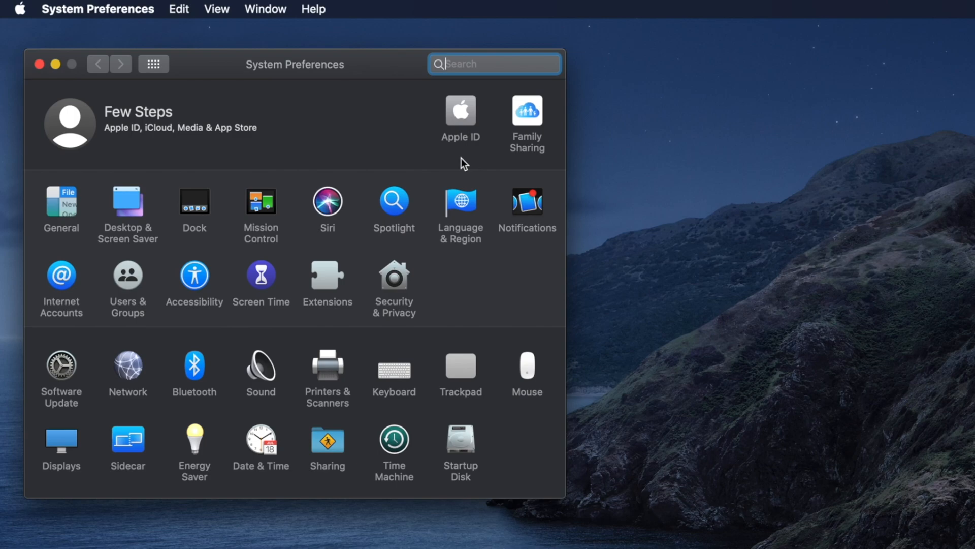
mouse_move(270, 279)
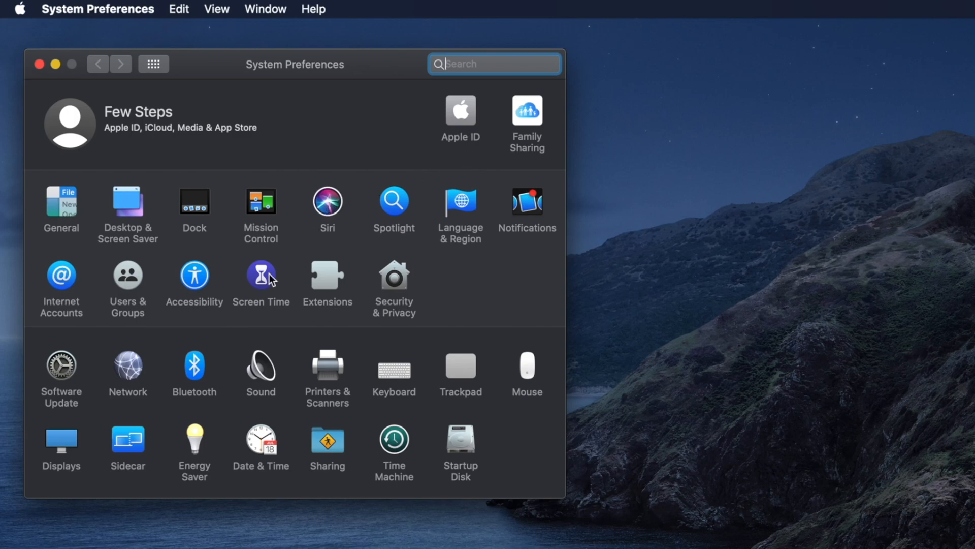
mouse_move(67, 467)
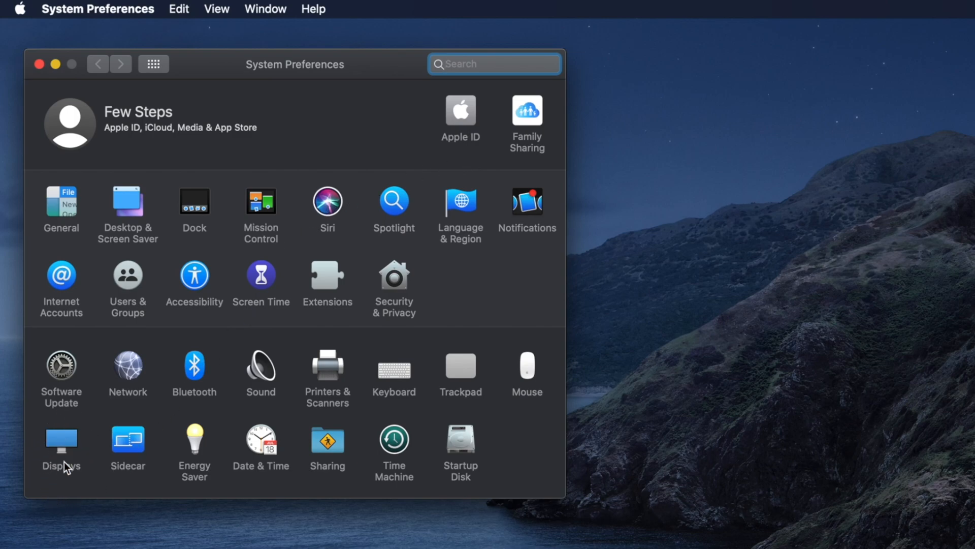
mouse_move(61, 439)
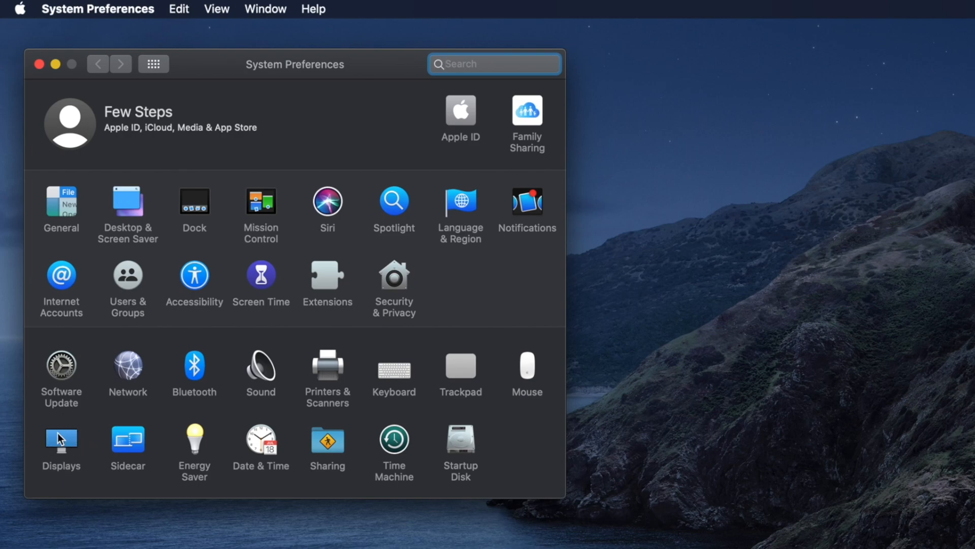
left_click(494, 64)
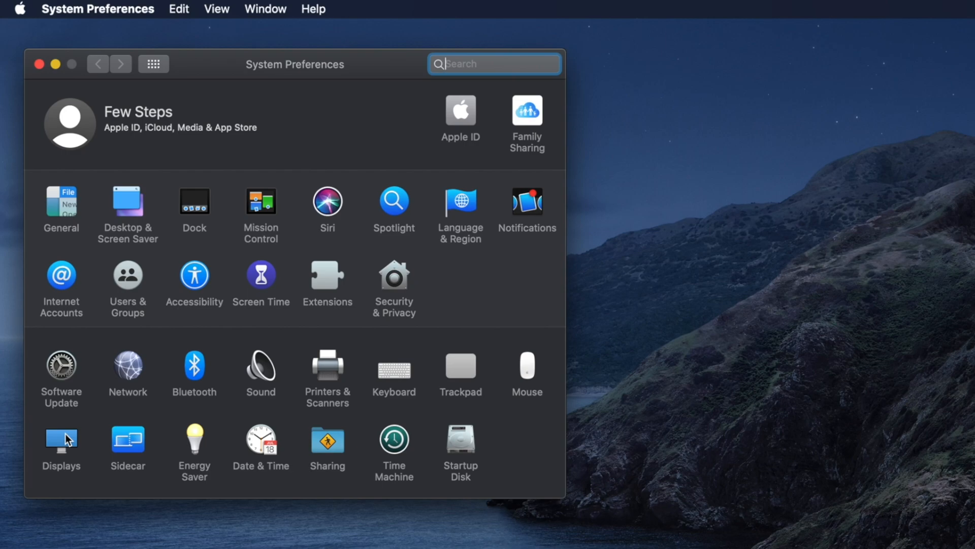
mouse_move(79, 444)
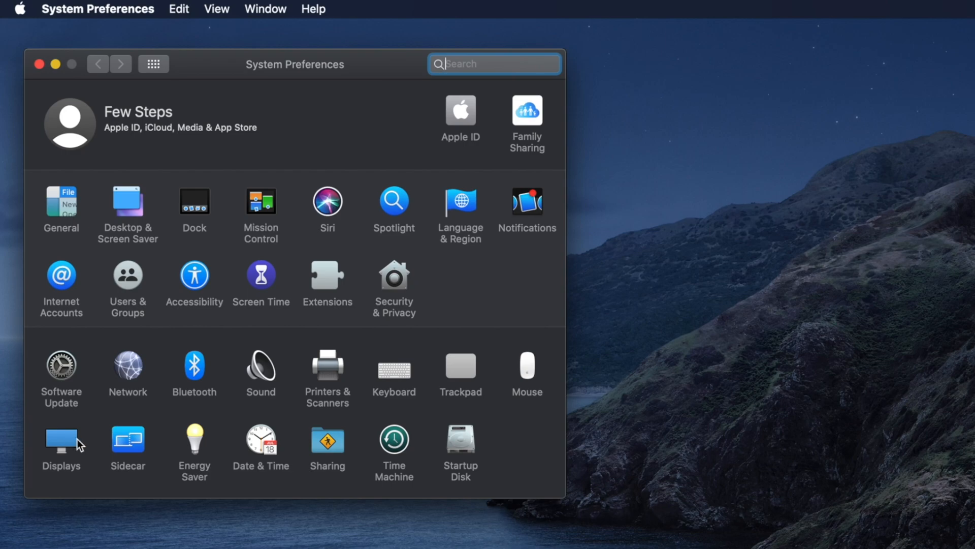
mouse_move(72, 473)
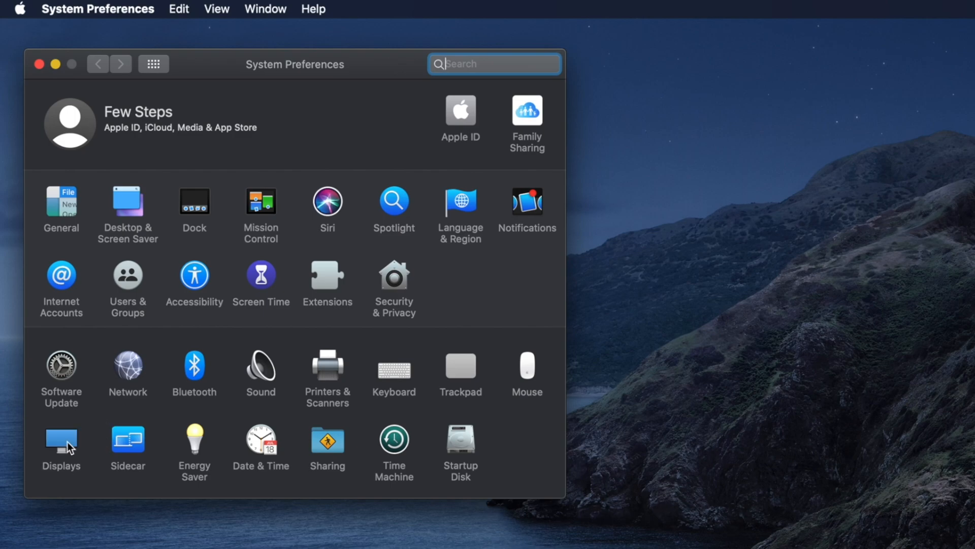
Step: Open the Displays pane for the Built-in Retina Display
left_click(61, 442)
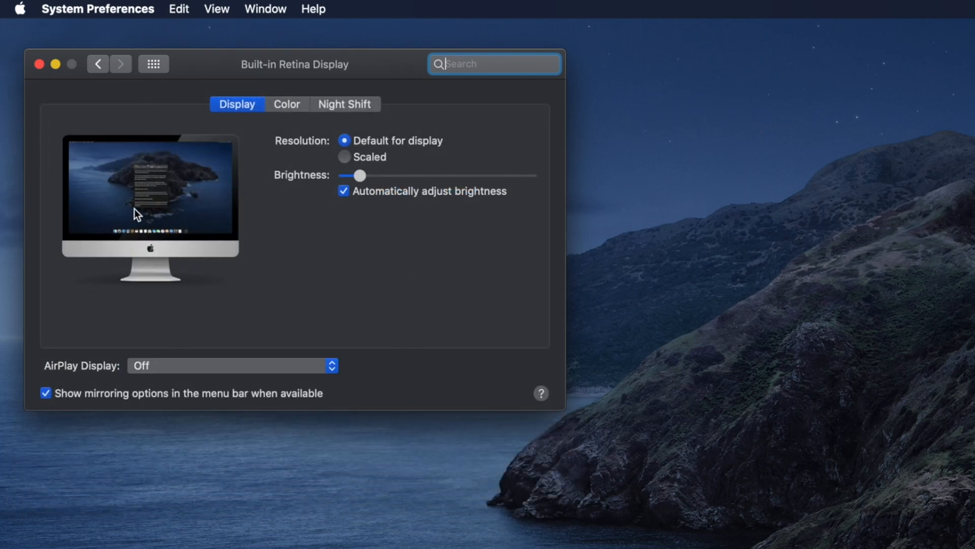
mouse_move(241, 119)
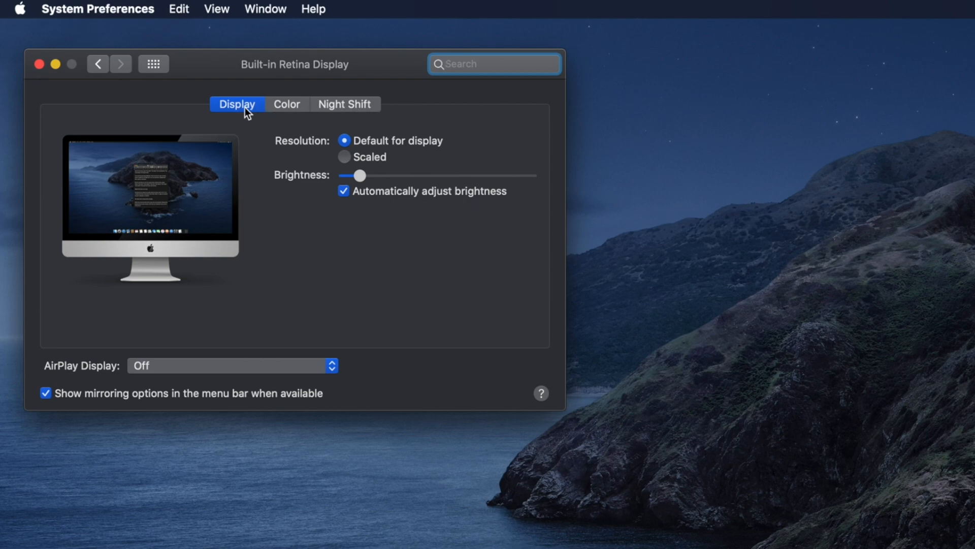
mouse_move(230, 116)
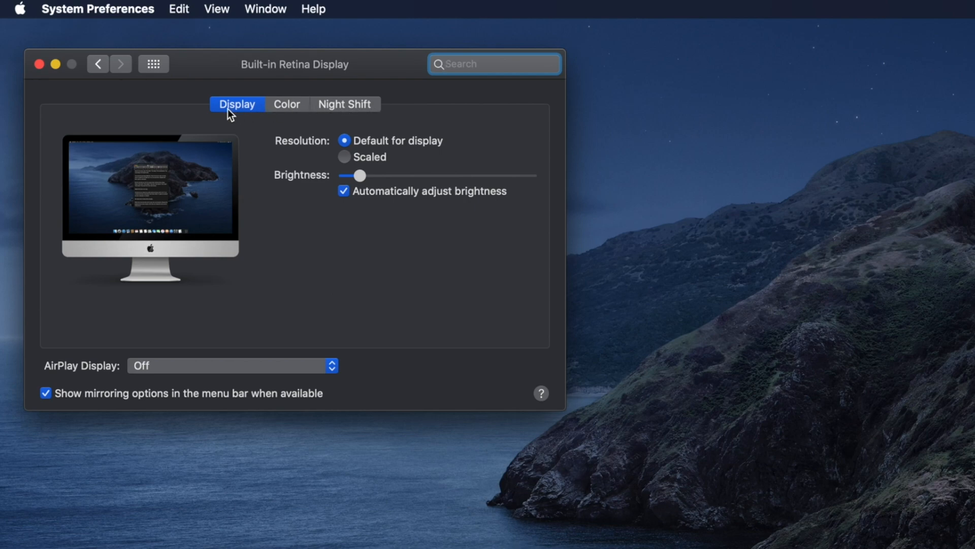
mouse_move(229, 119)
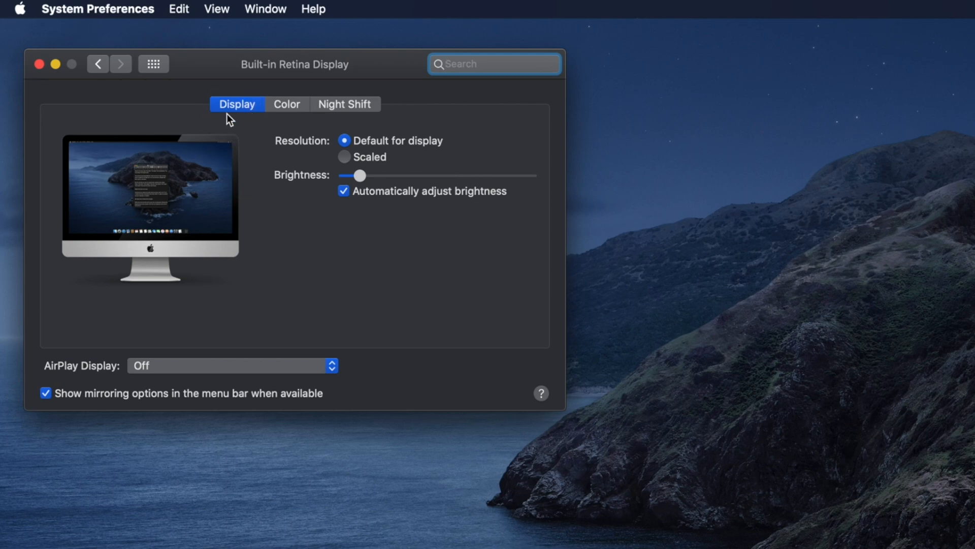
left_click(494, 64)
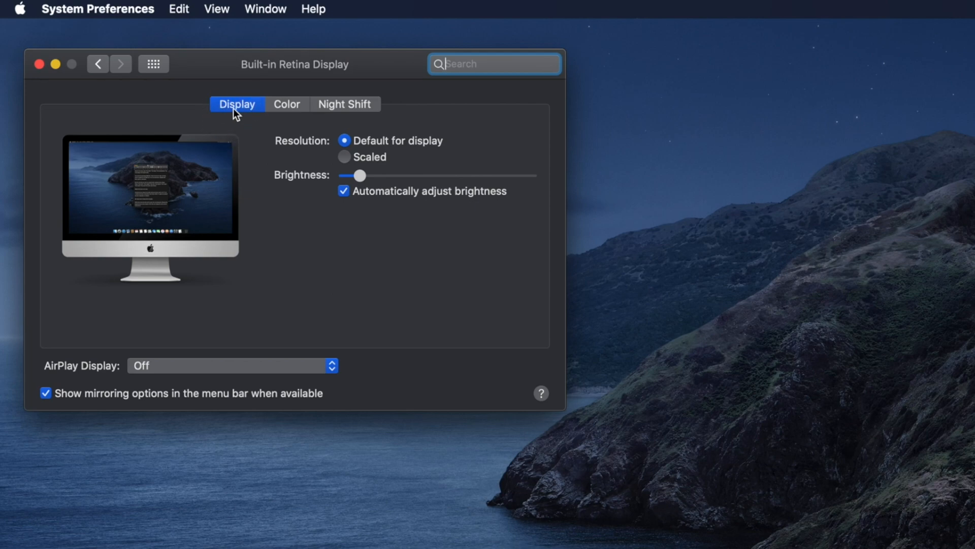
mouse_move(291, 144)
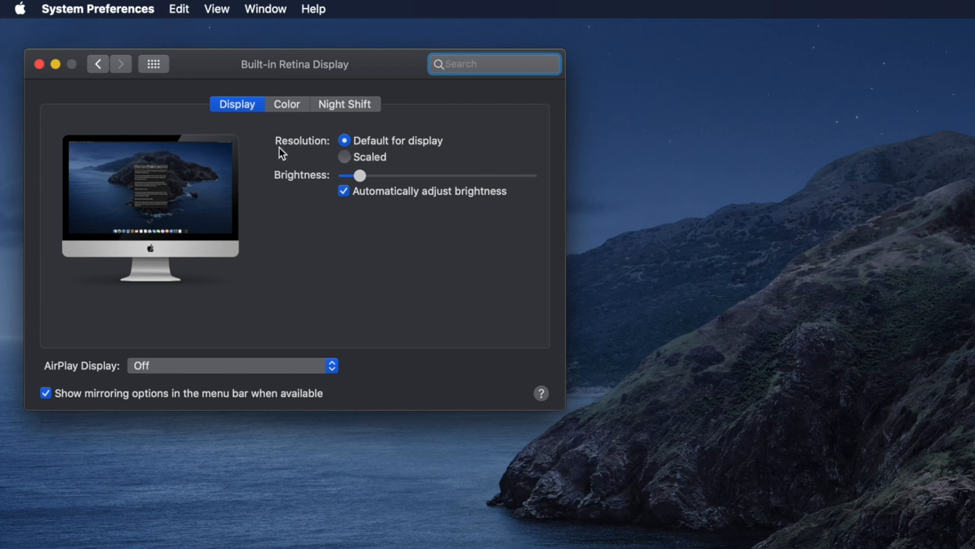
mouse_move(444, 150)
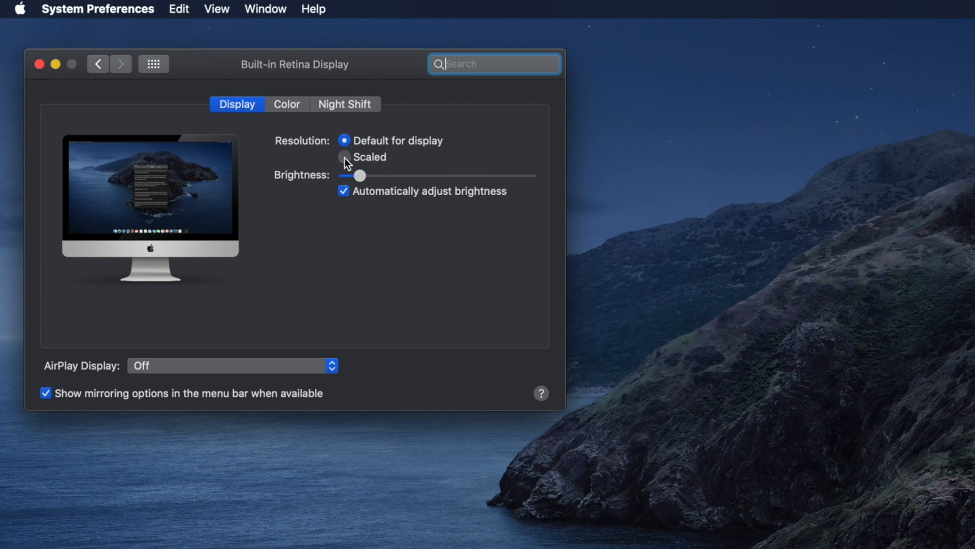
left_click(345, 157)
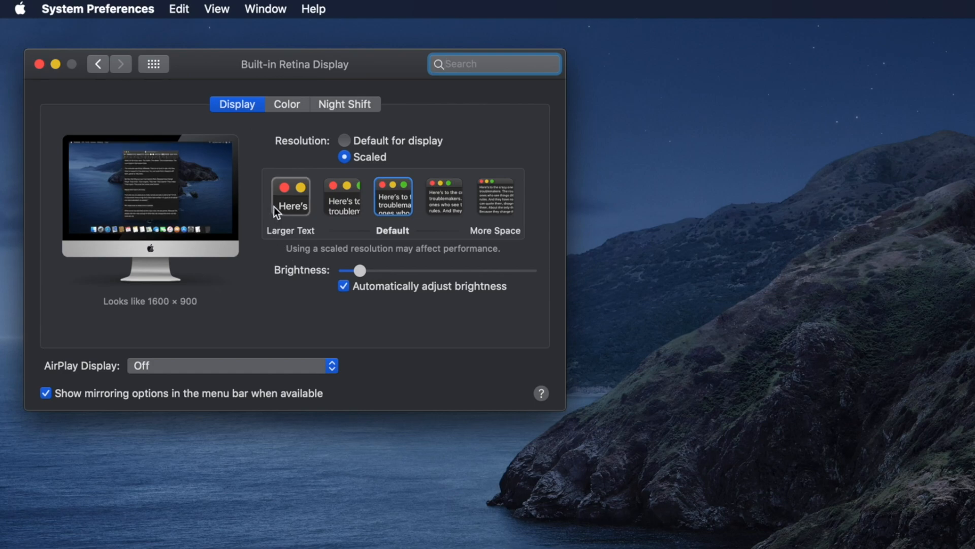
left_click(342, 196)
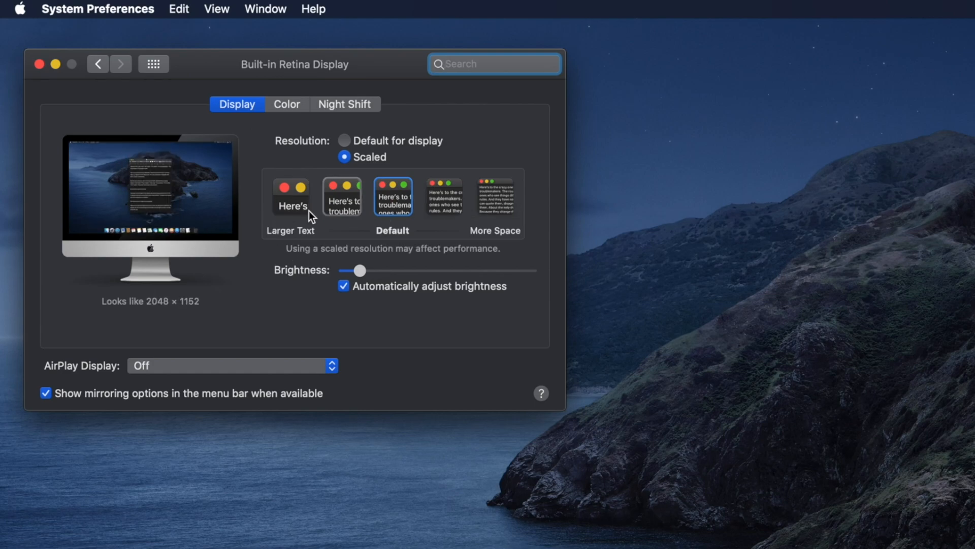
left_click(290, 196)
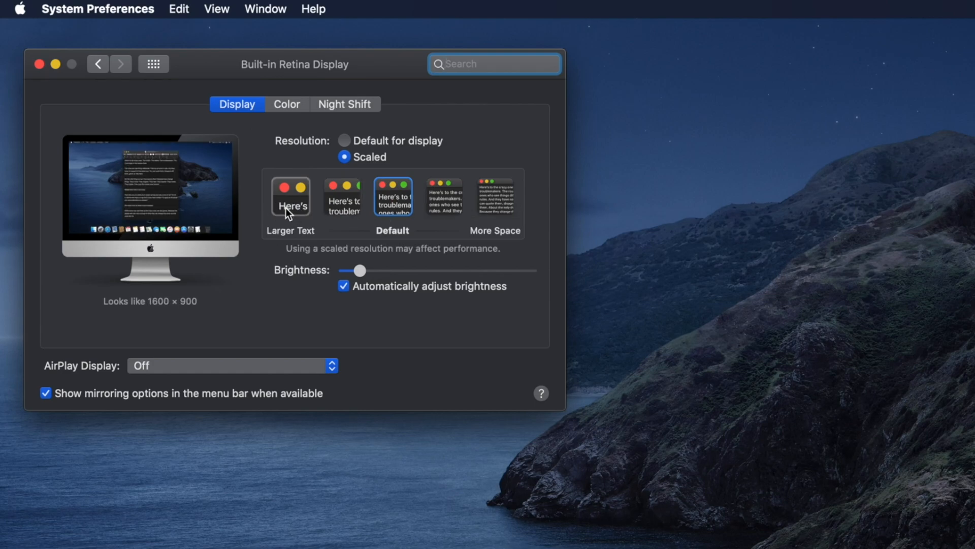
left_click(494, 64)
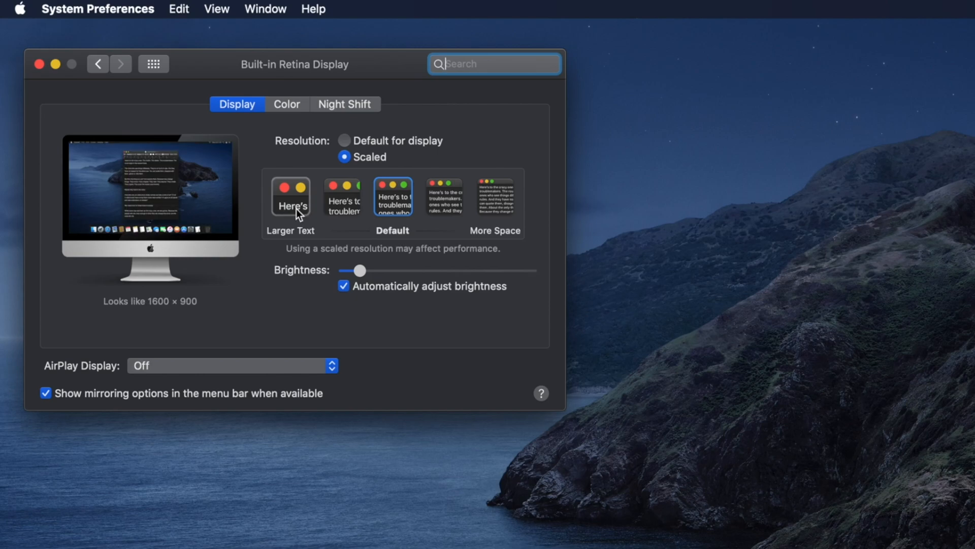
left_click(341, 196)
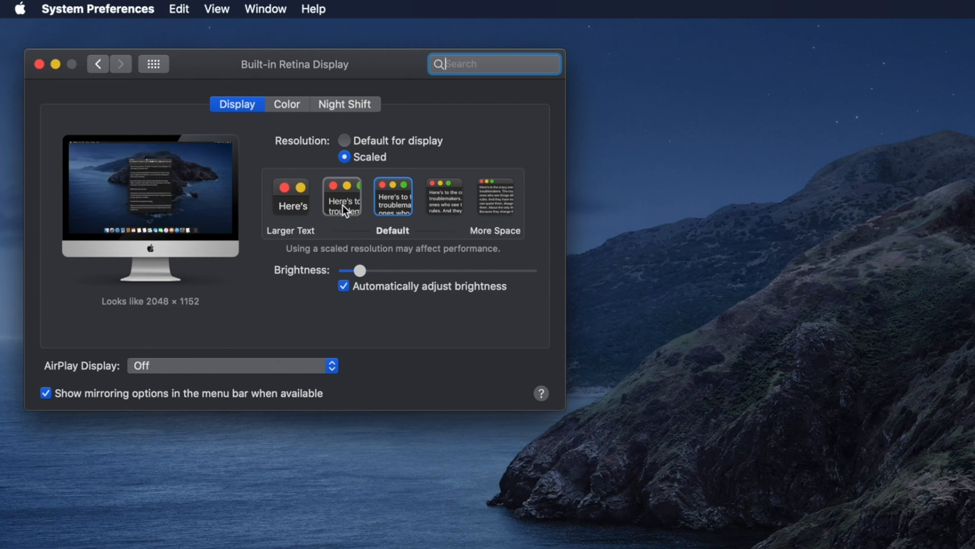
left_click(391, 196)
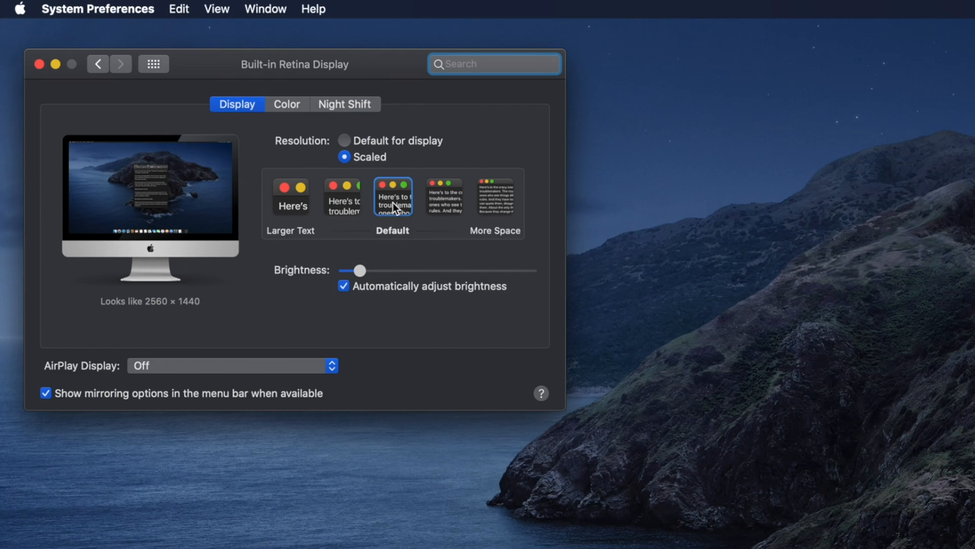
left_click(444, 196)
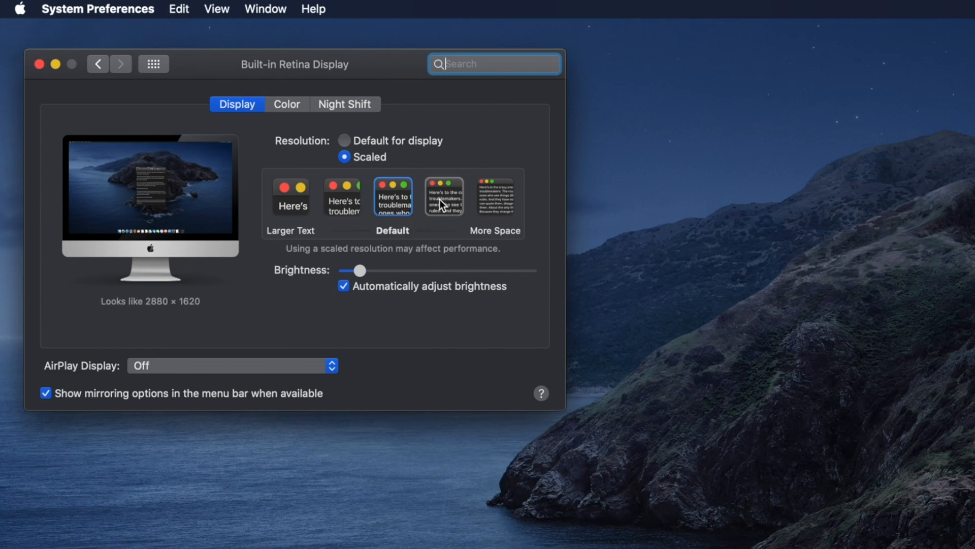
mouse_move(461, 211)
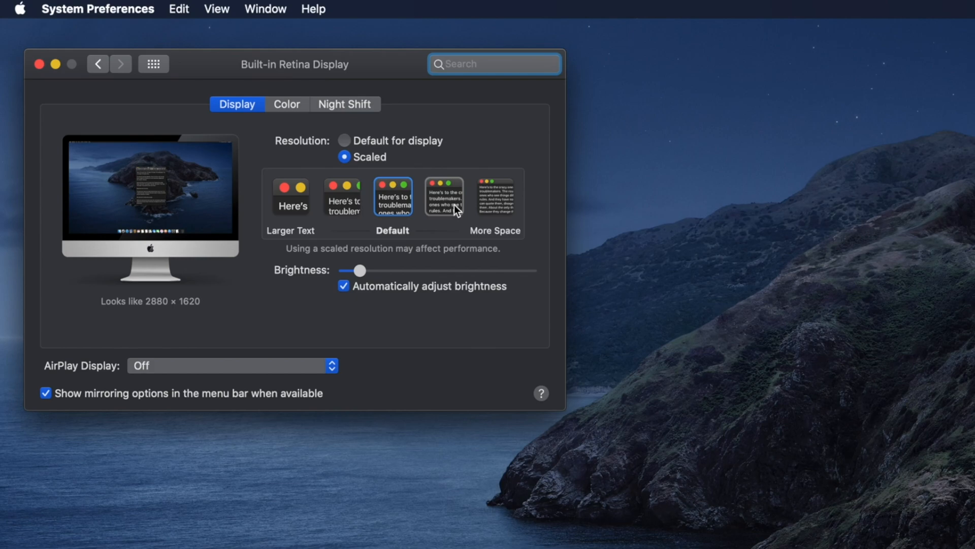
left_click(293, 196)
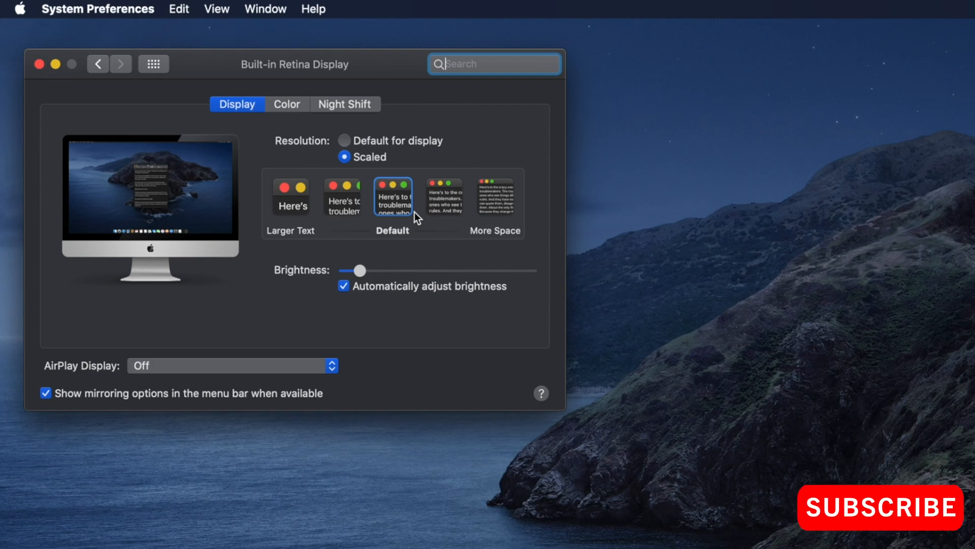
left_click(444, 196)
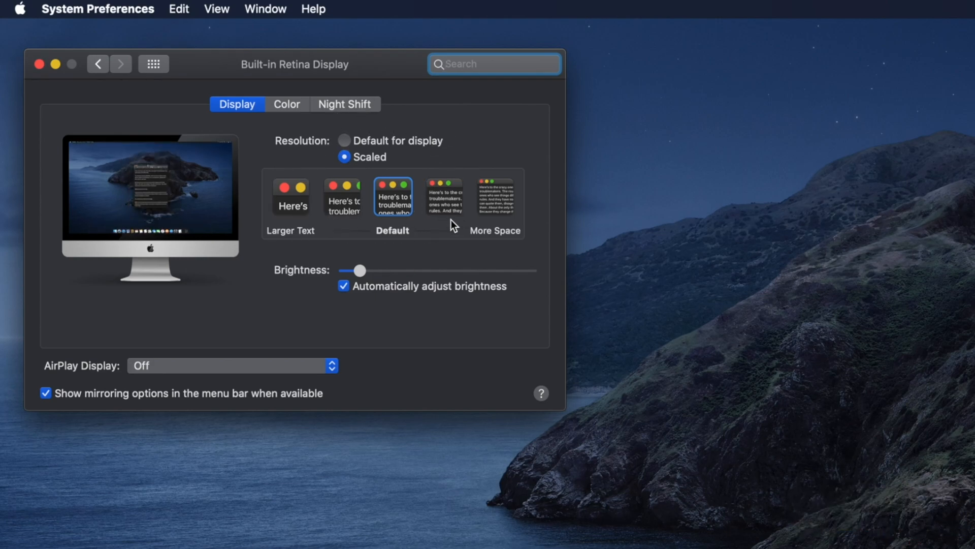
left_click(494, 196)
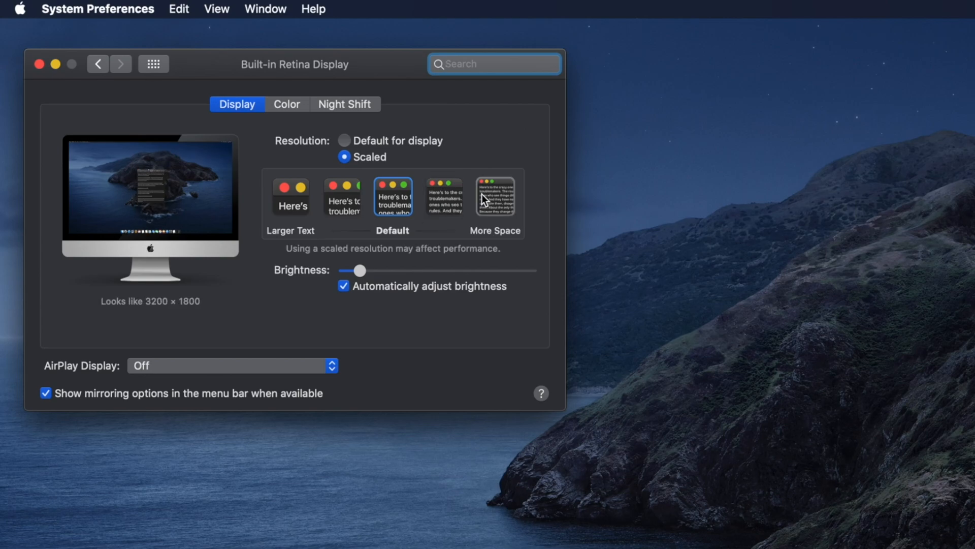
Step: Option-click Scaled and scroll the resolution list from 5120 × 2880 to 1280 × 720
left_click(495, 64)
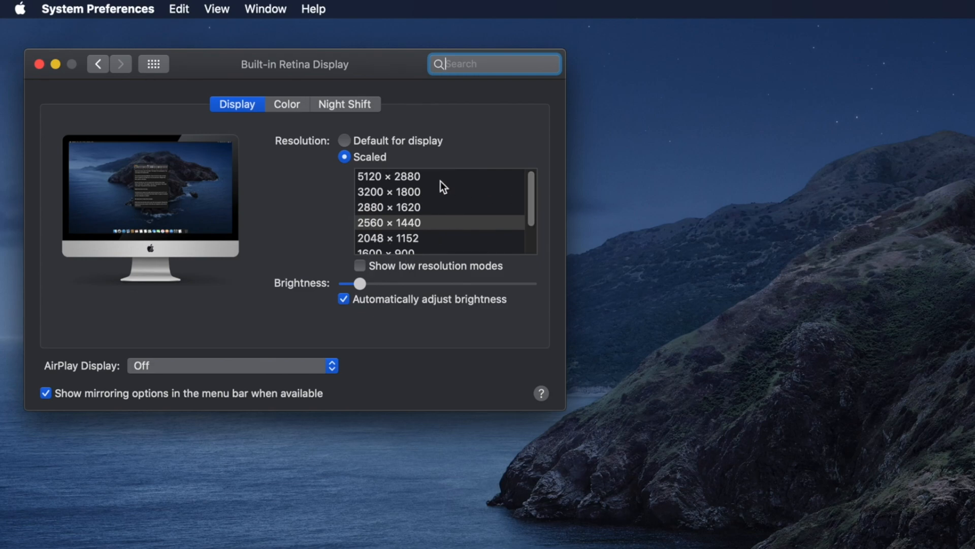
mouse_move(366, 188)
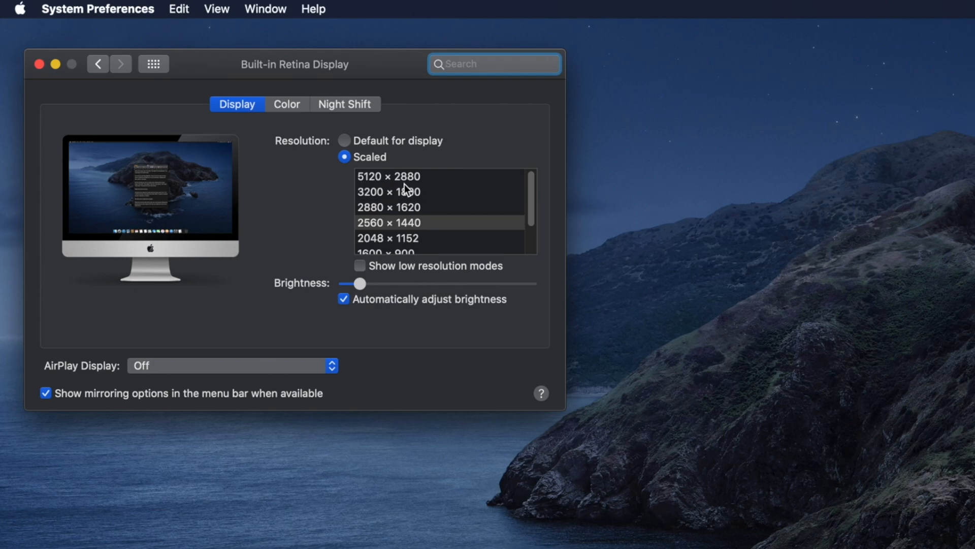
scroll("down", 3)
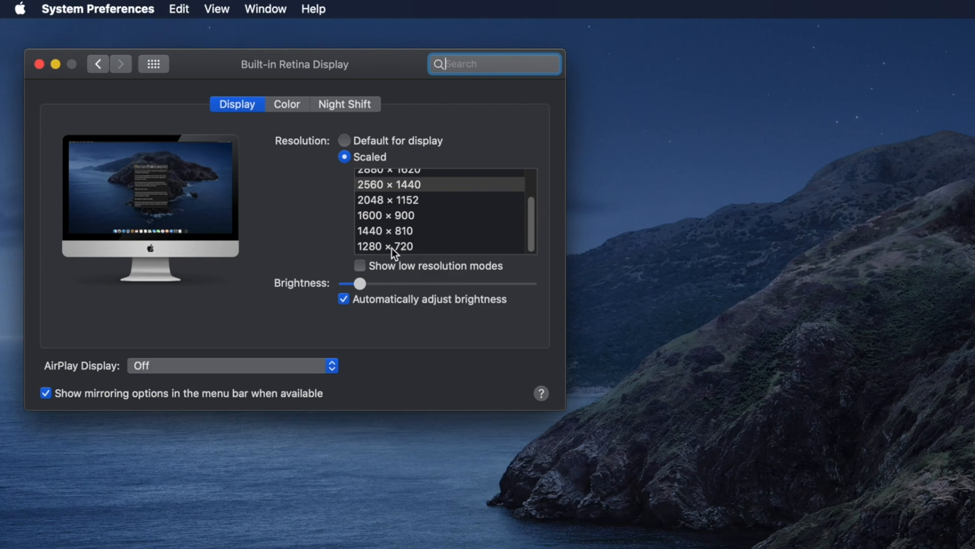
scroll("up", 3)
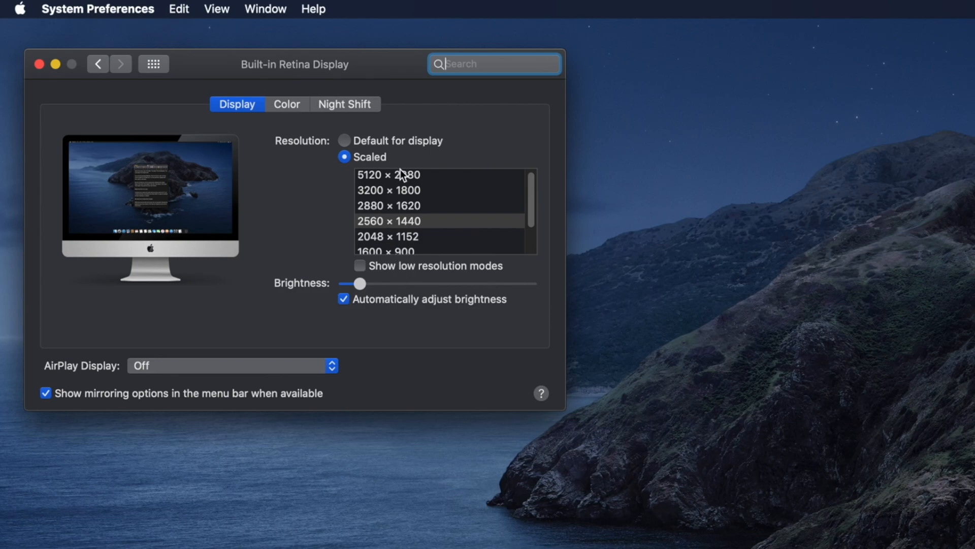
scroll("down", 3)
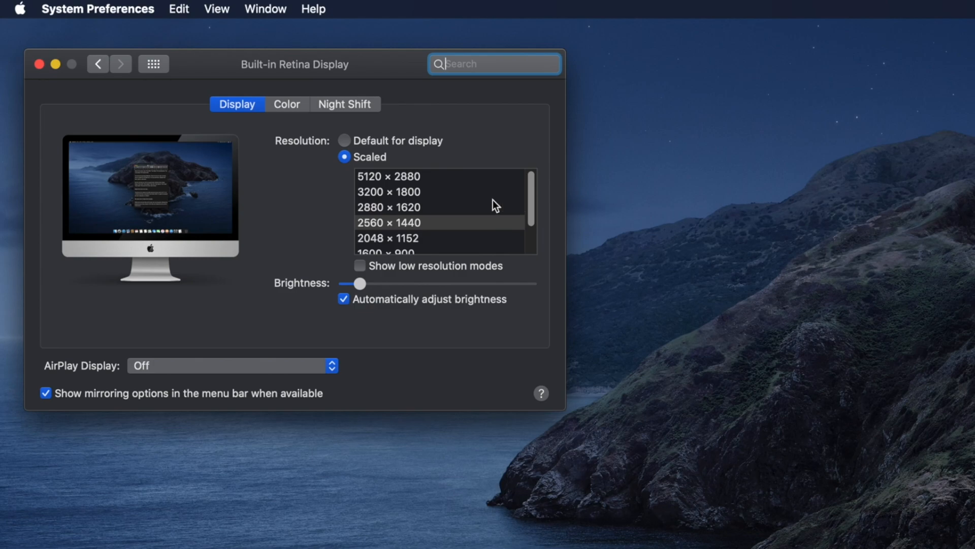
mouse_move(405, 202)
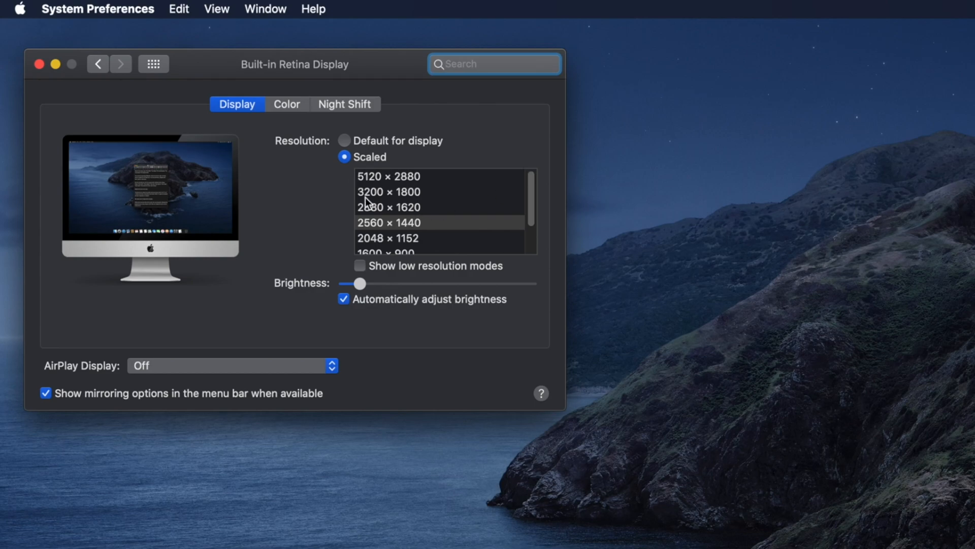
mouse_move(532, 198)
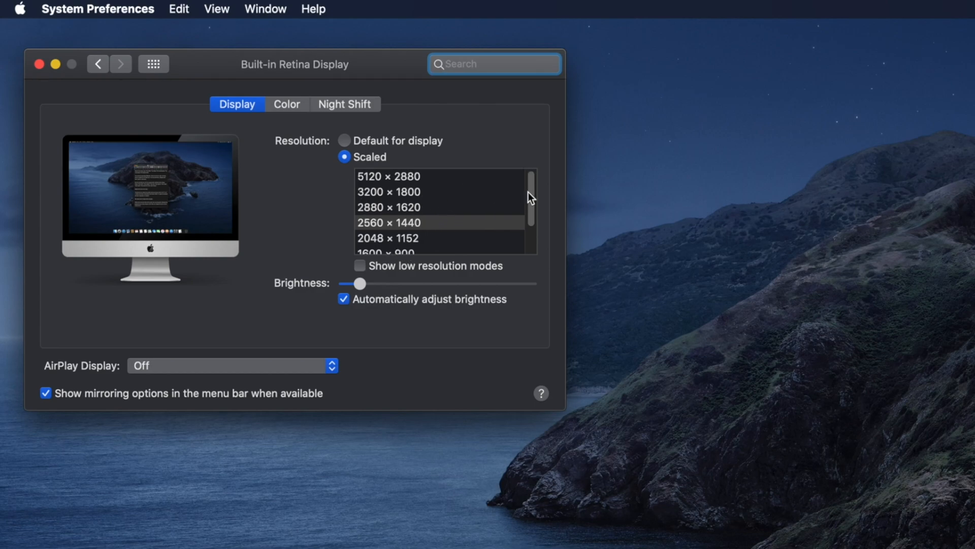
scroll("down", 3)
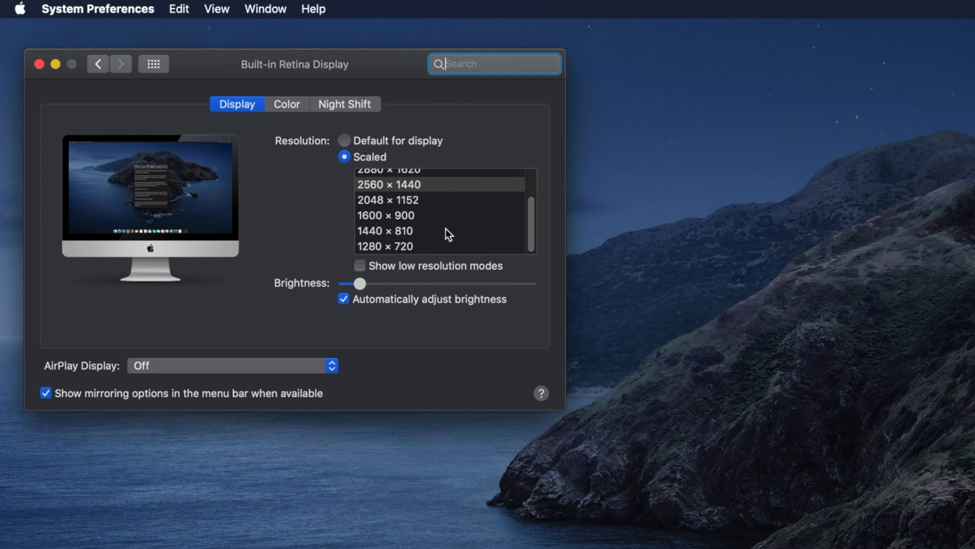
mouse_move(244, 129)
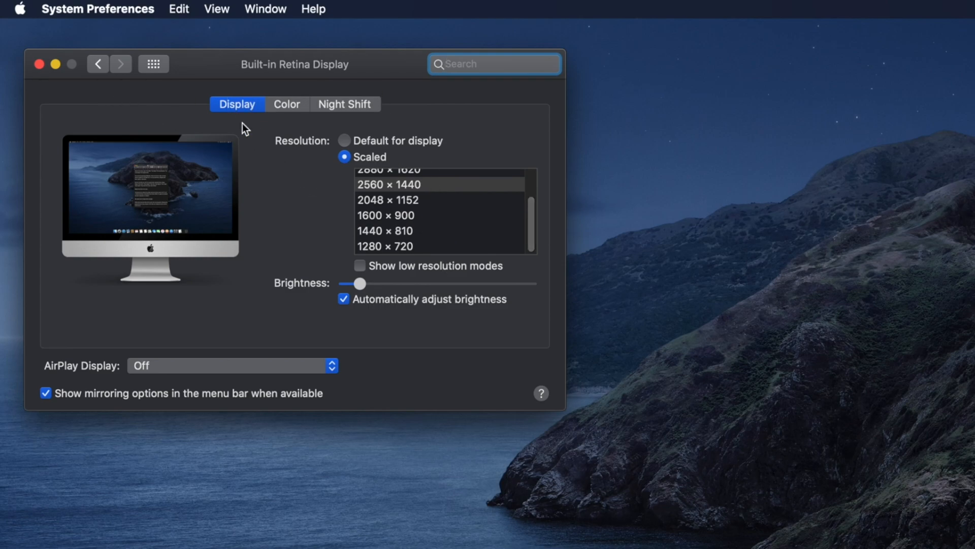
mouse_move(363, 176)
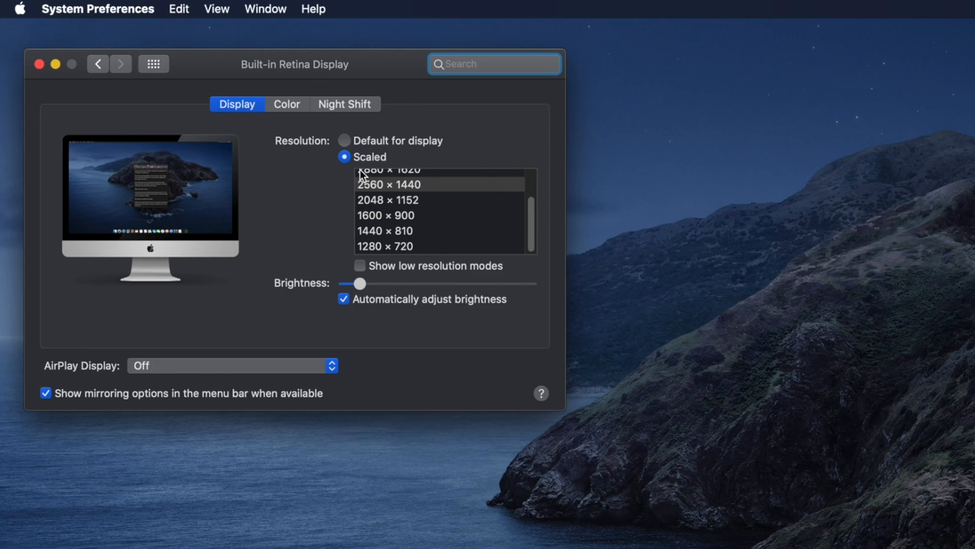
mouse_move(363, 178)
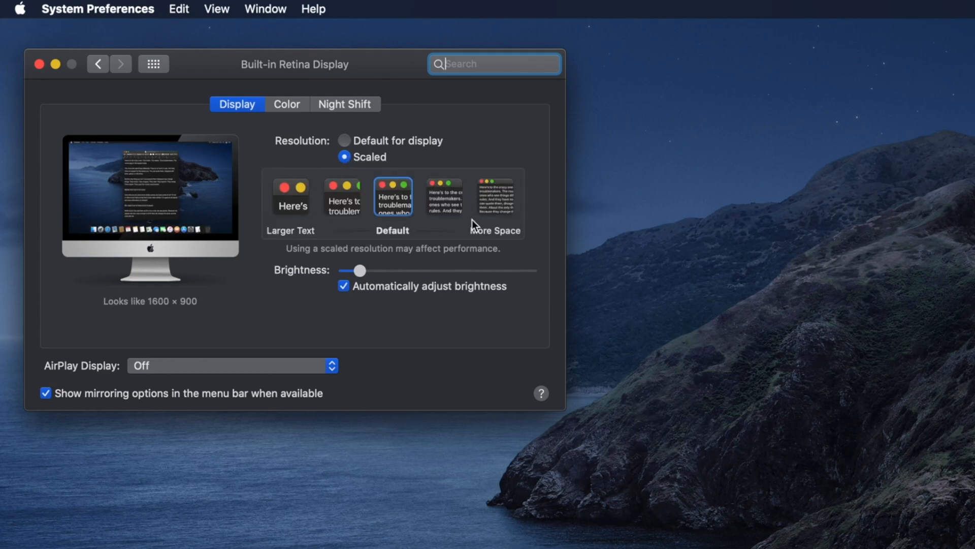
mouse_move(347, 193)
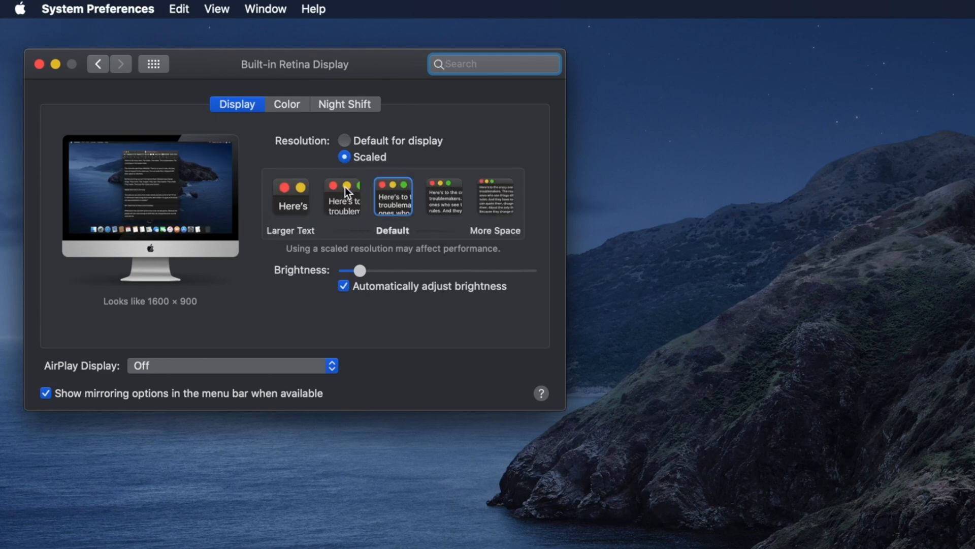
Step: Switch Scaled back to thumbnails, preview Larger Text through More Space, and keep Default
left_click(493, 195)
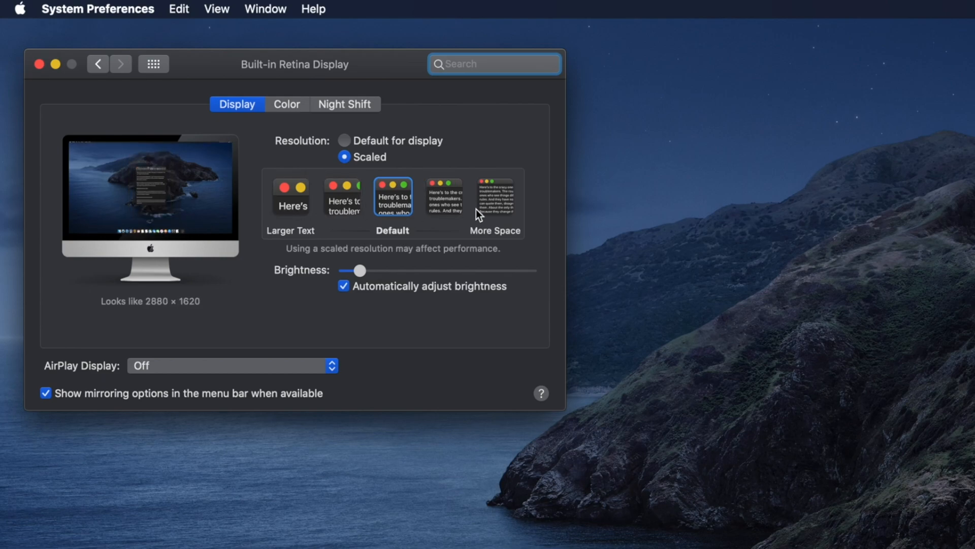
left_click(495, 196)
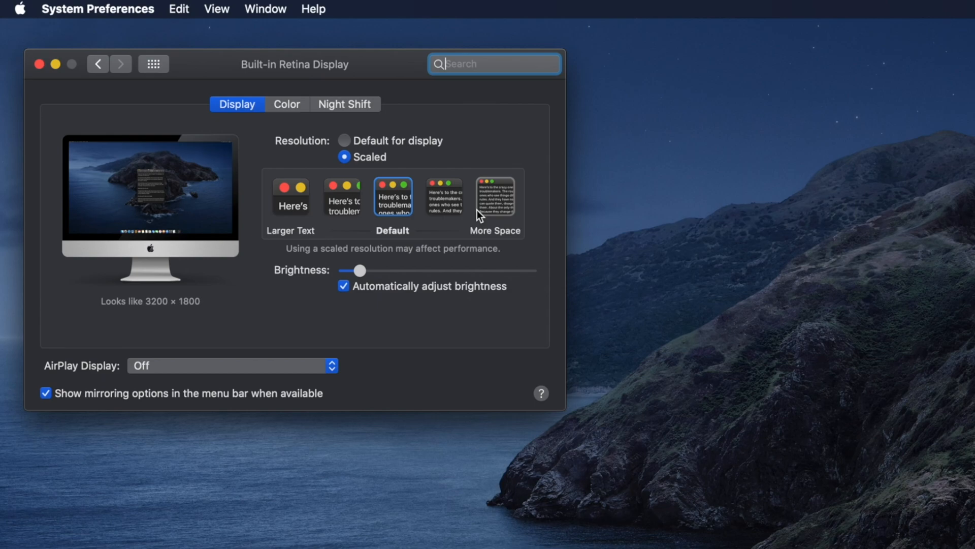
left_click(291, 196)
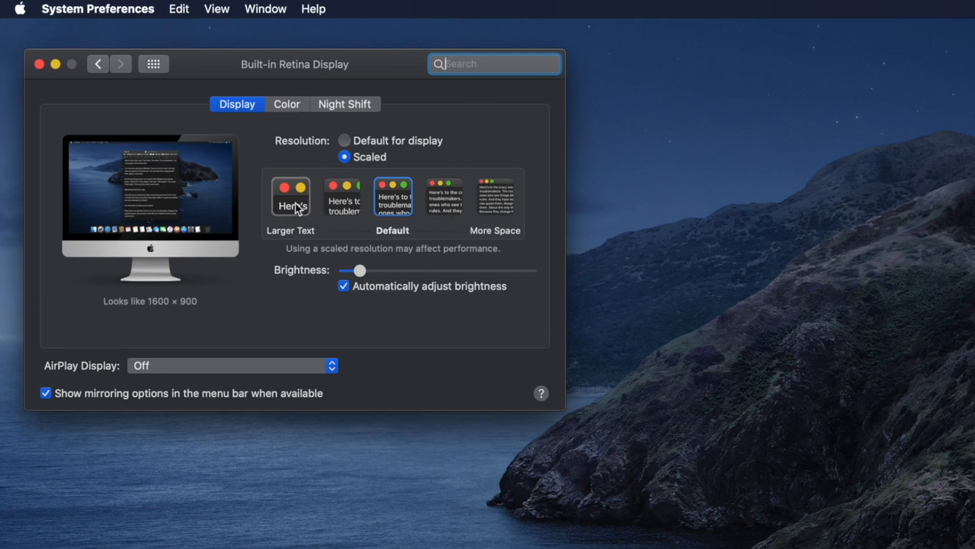
left_click(341, 196)
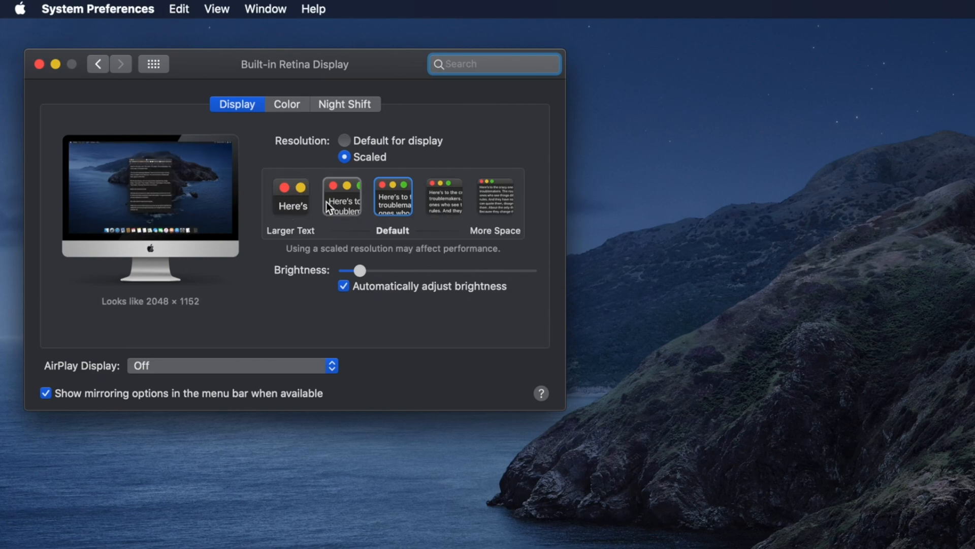
mouse_move(329, 206)
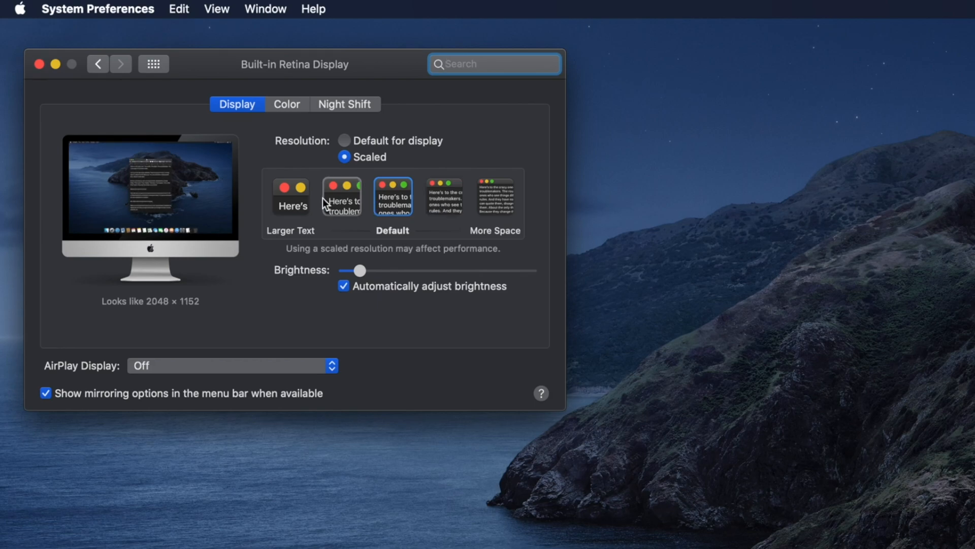
left_click(393, 196)
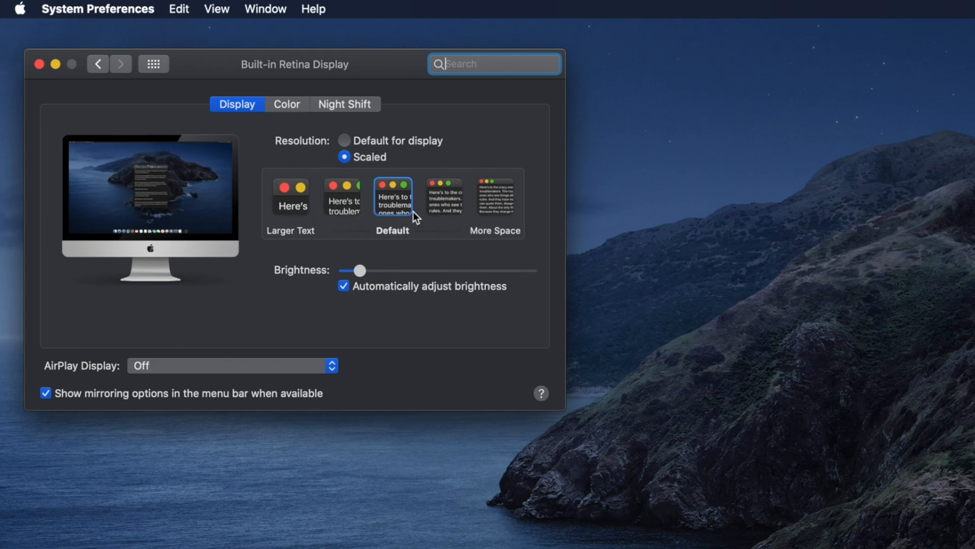
mouse_move(647, 339)
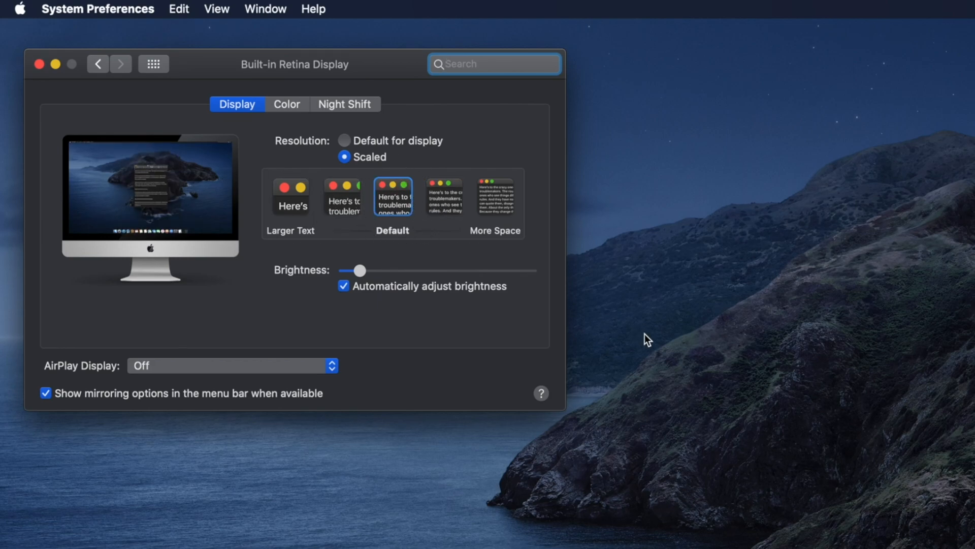
left_click(494, 64)
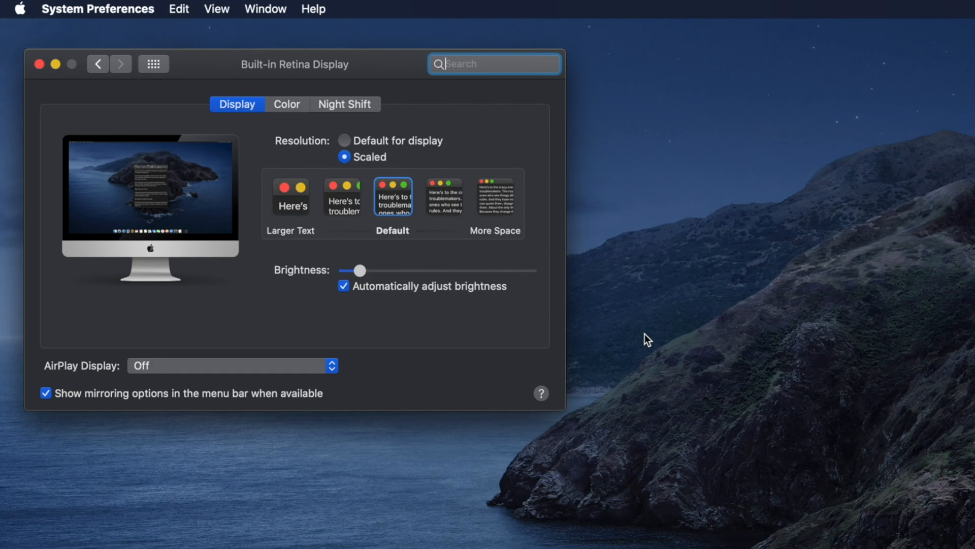
mouse_move(456, 416)
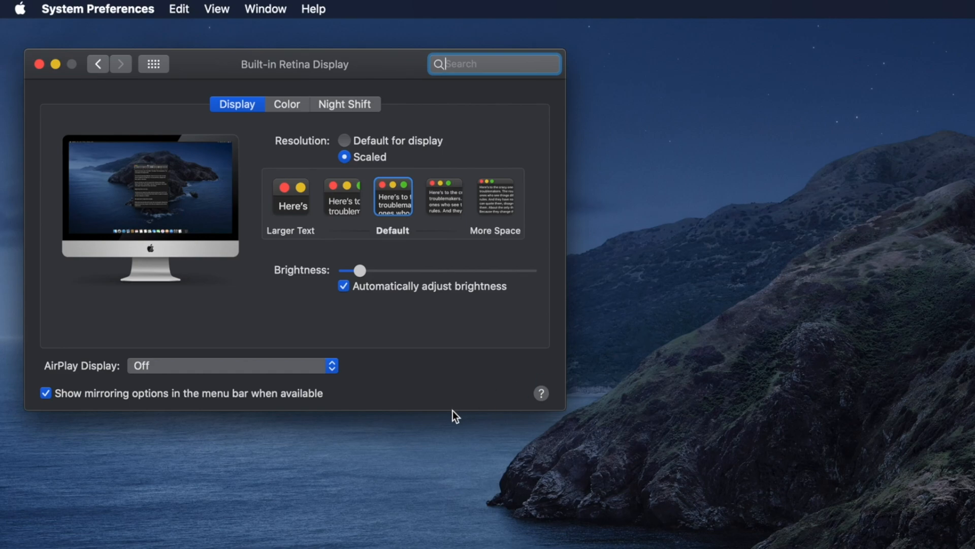
mouse_move(314, 315)
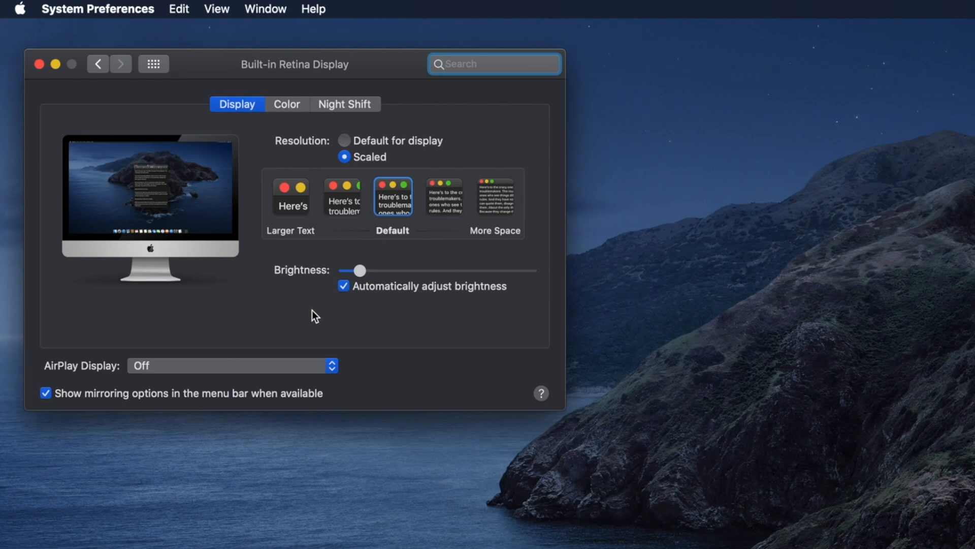
left_click(494, 64)
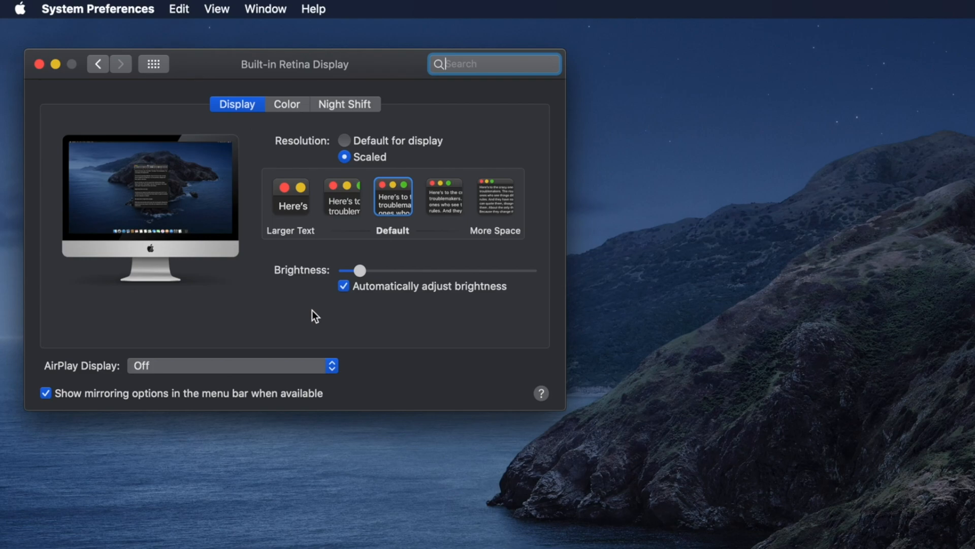